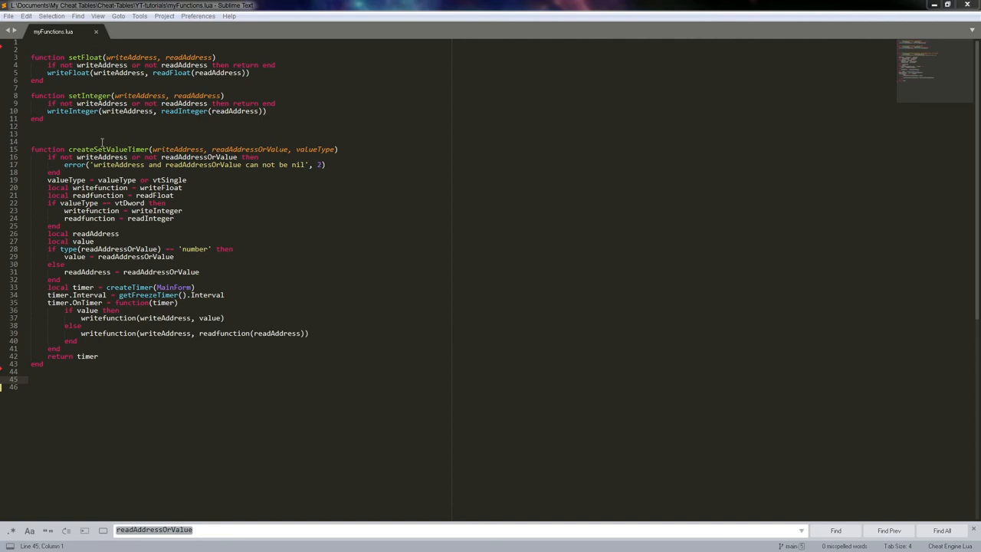
Step: Select the whole createSetValueTimer function, from 'function' to 'end', and copy it
{"action": "double_click", "coordinate": [108, 148]}
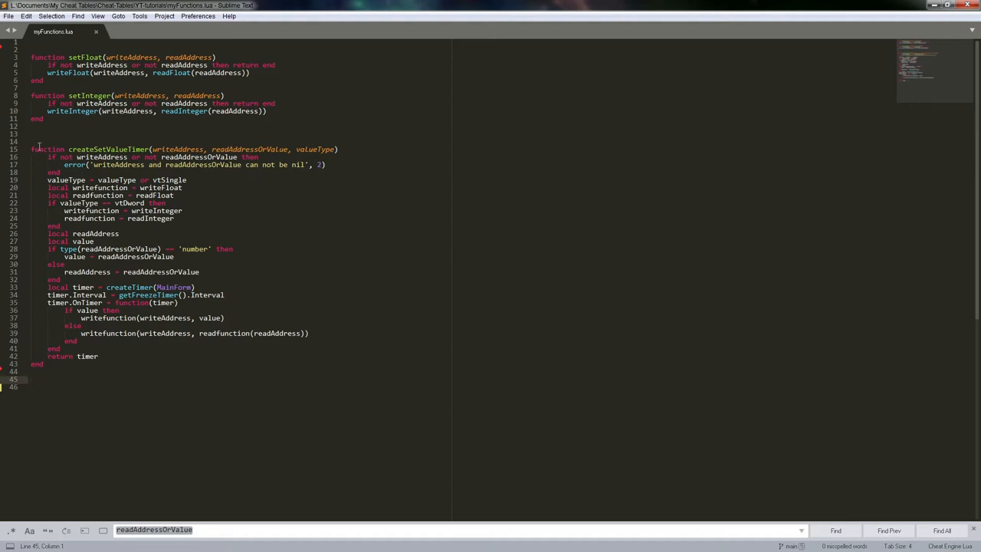
{"action": "double_click", "coordinate": [108, 149]}
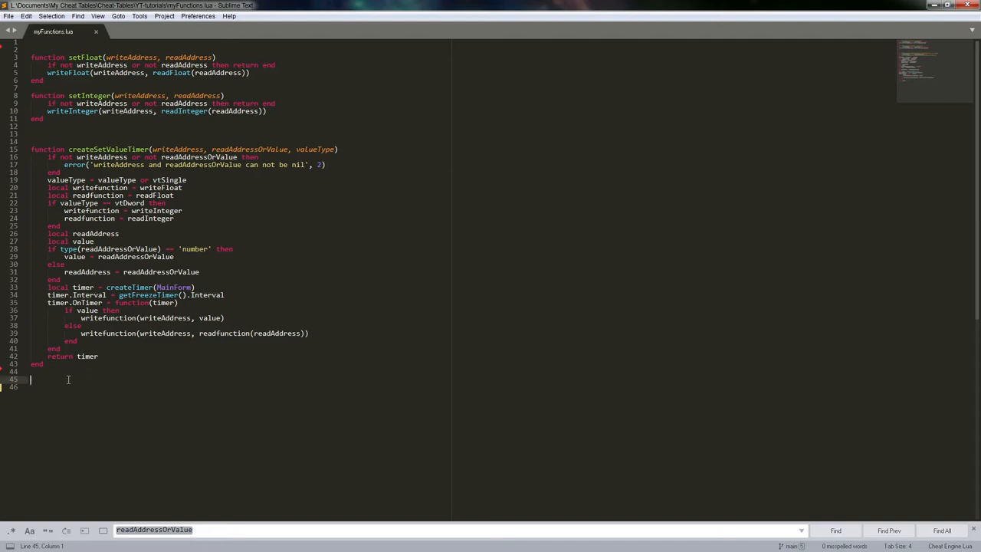
{"action": "left_click", "coordinate": [86, 149]}
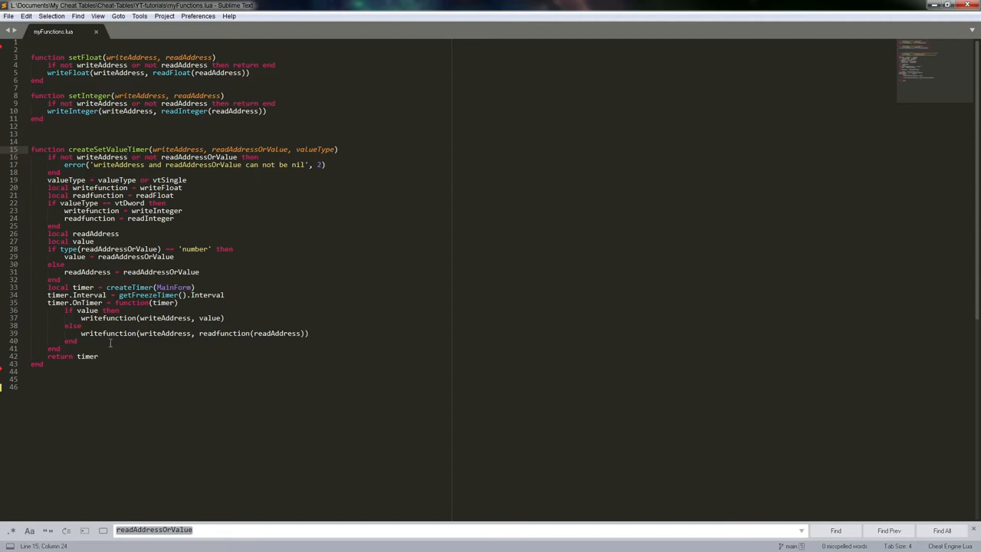
{"action": "left_click", "coordinate": [108, 356]}
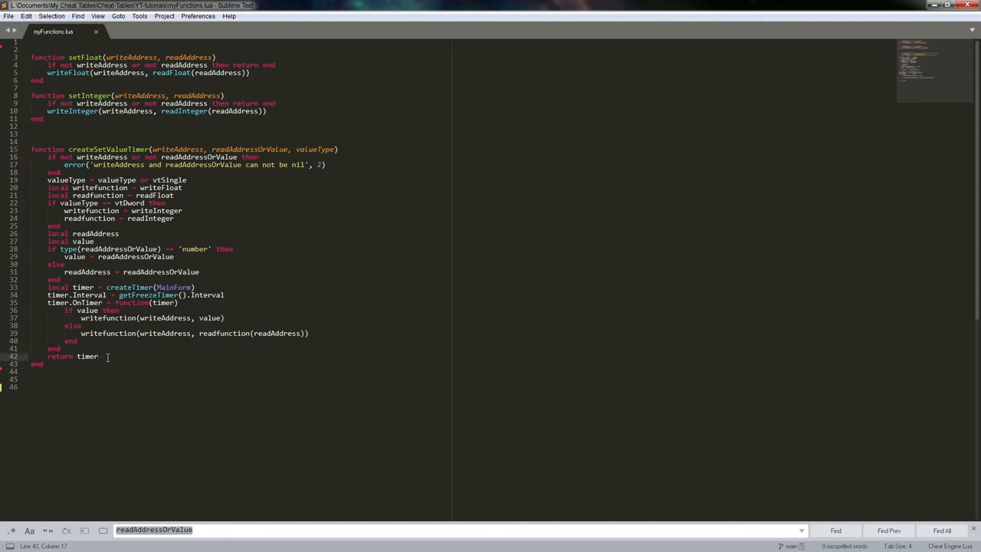
{"action": "left_click_drag", "start_coordinate": [65, 165], "coordinate": [97, 356]}
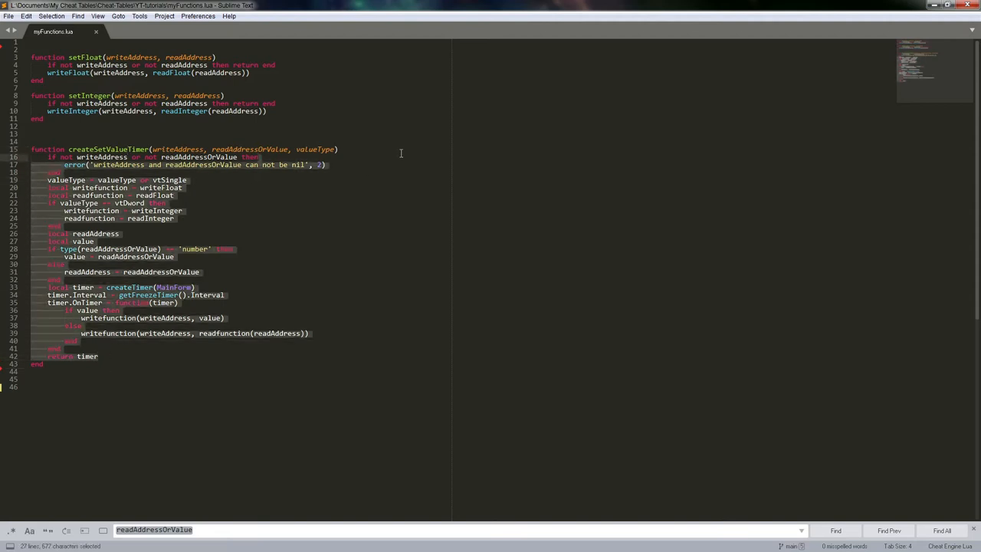
{"action": "left_click", "coordinate": [232, 248]}
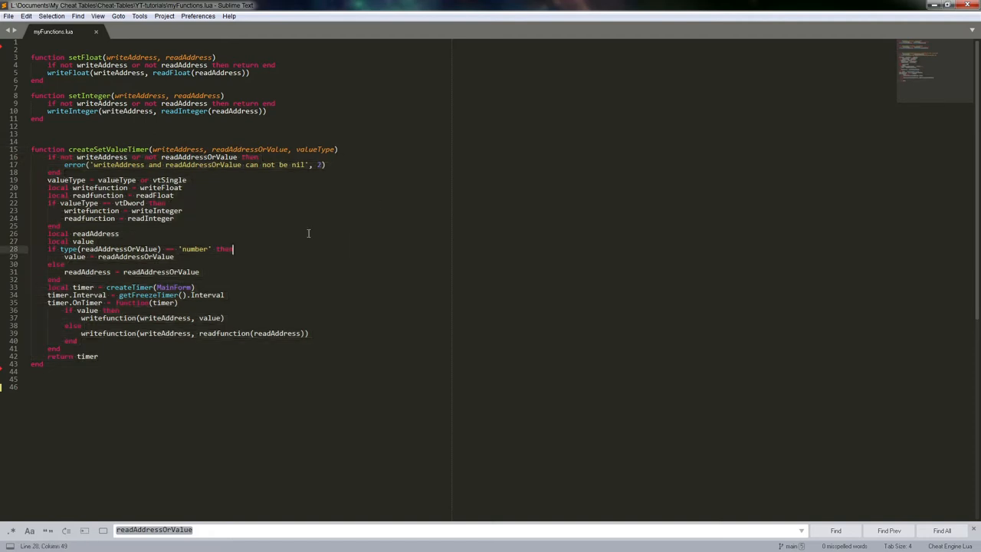
{"action": "left_click", "coordinate": [220, 223]}
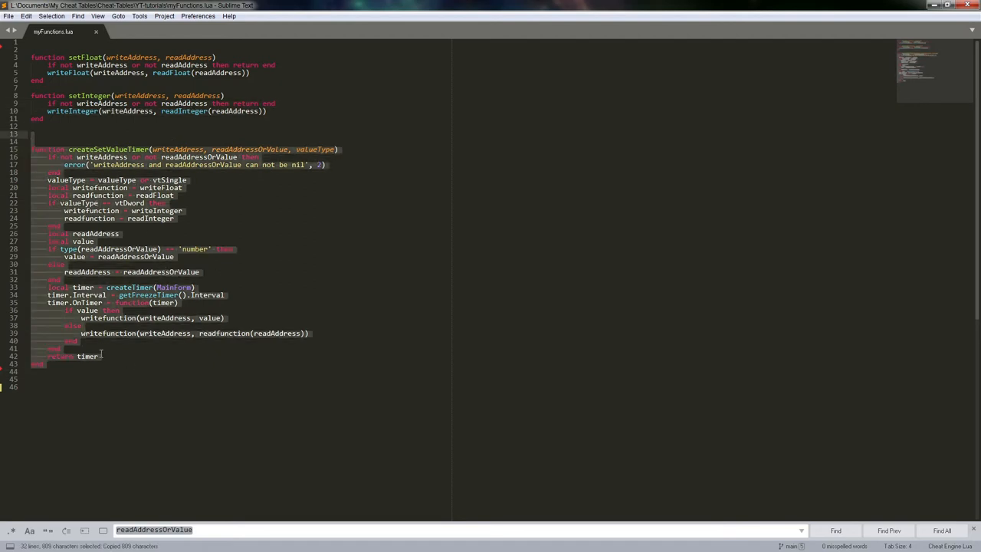
Step: Place the duplicate below the original, comment out the original with Ctrl+/, and scroll down
{"action": "left_click", "coordinate": [68, 386]}
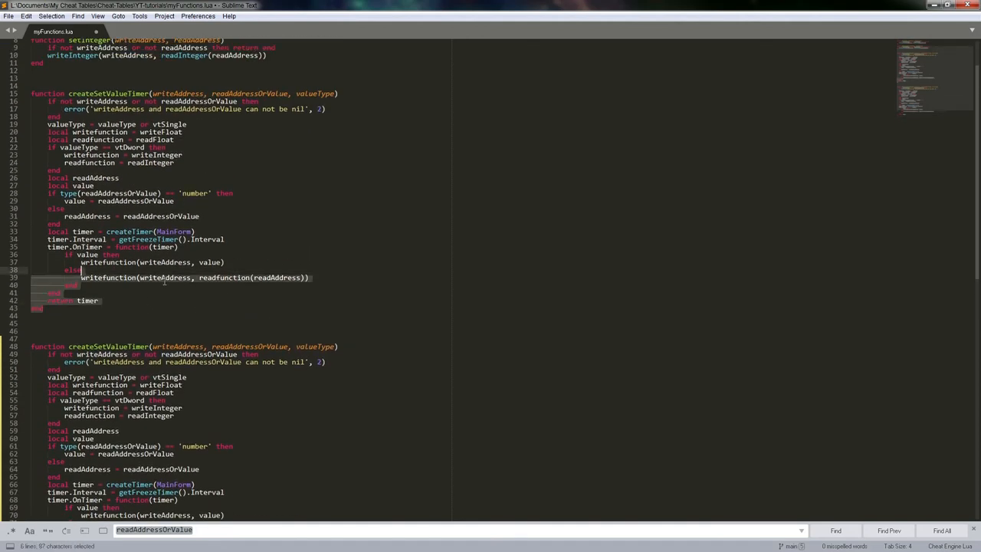
{"action": "key", "text": "ctrl+/"}
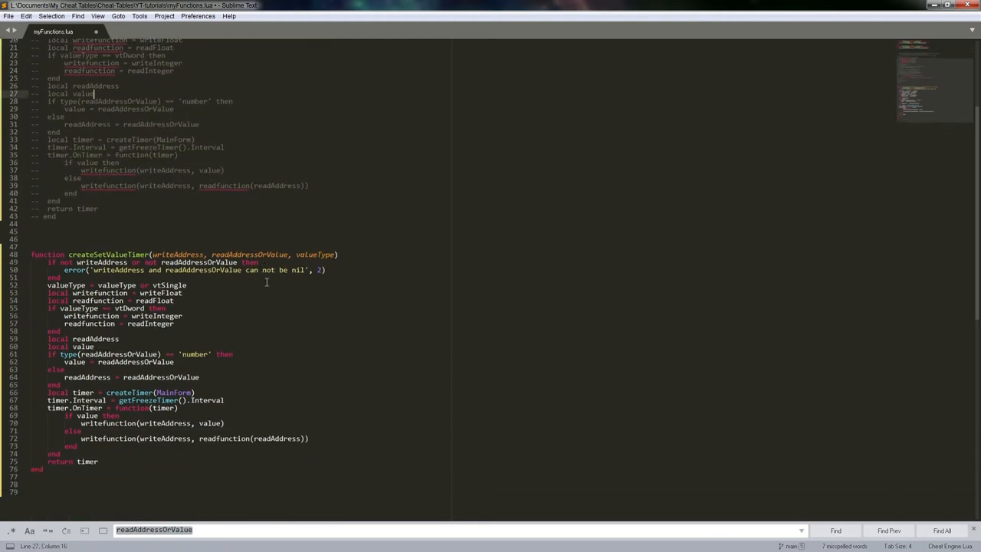
{"action": "scroll", "scroll_direction": "down", "scroll_amount": 3}
{"action": "type", "text": "Length"}
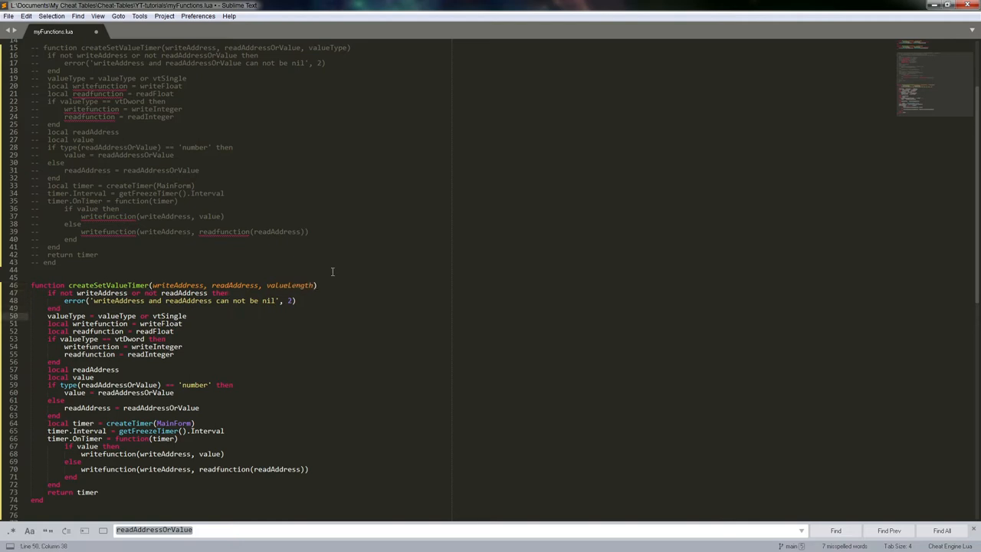
Step: Rename valueType to valueLength defaulting to 4, and remove the old write/read setup lines
{"action": "double_click", "coordinate": [290, 286]}
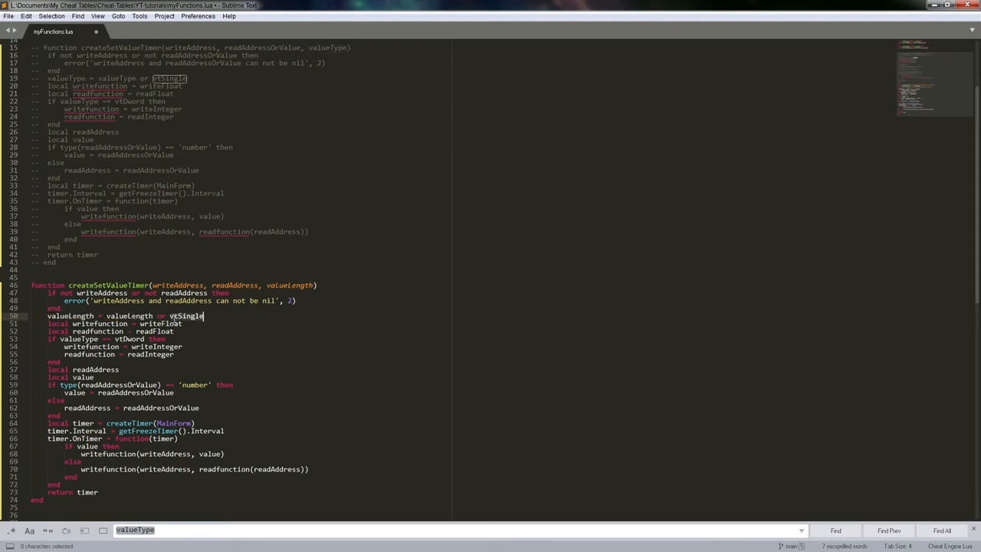
{"action": "type", "text": "4"}
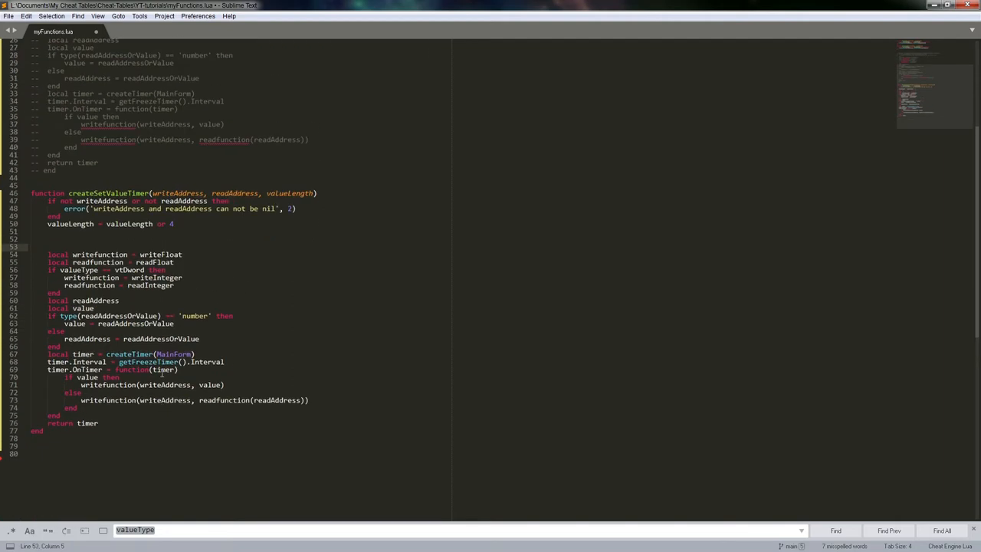
{"action": "left_click", "coordinate": [133, 239]}
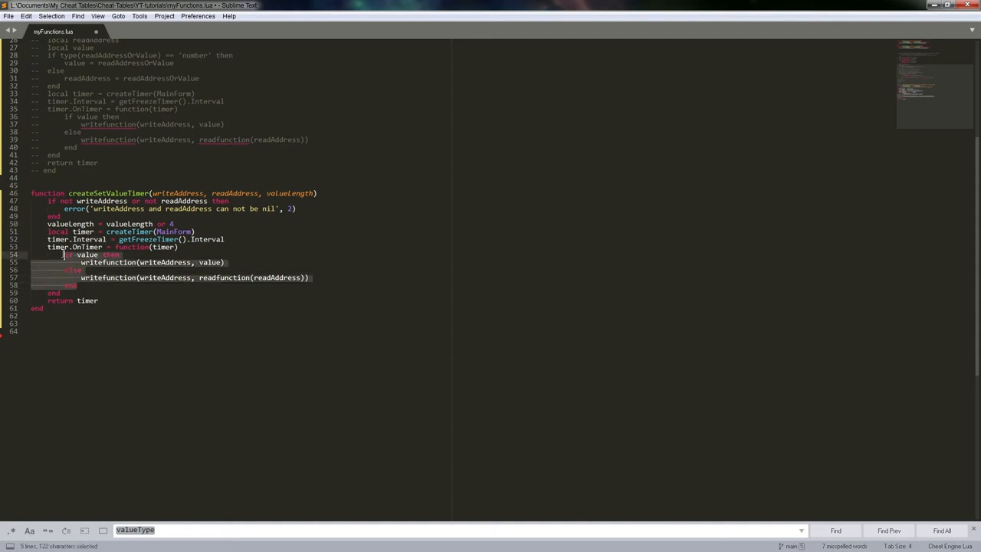
Step: Delete the if/else block in timer.OnTimer and begin typing a write call
{"action": "key", "text": "Delete"}
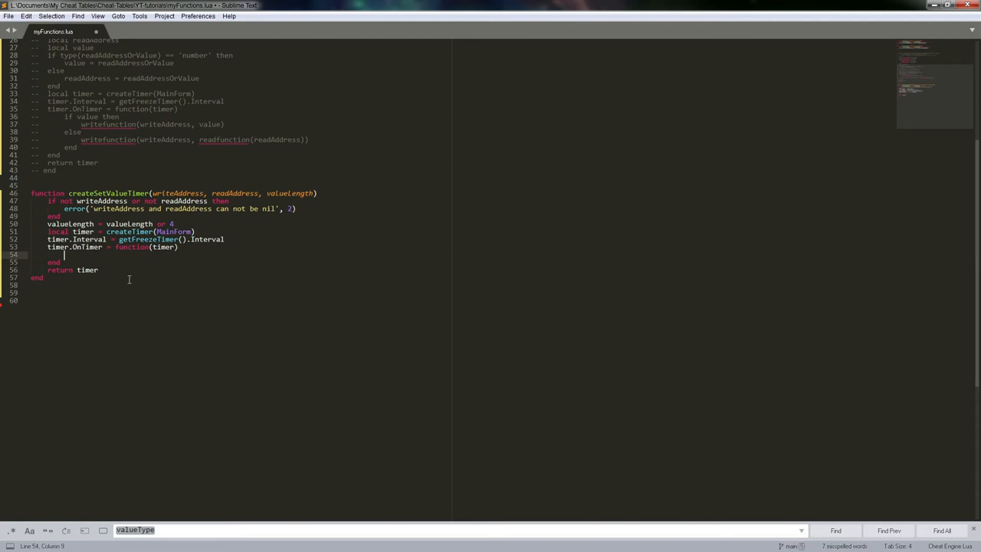
{"action": "type", "text": "write"}
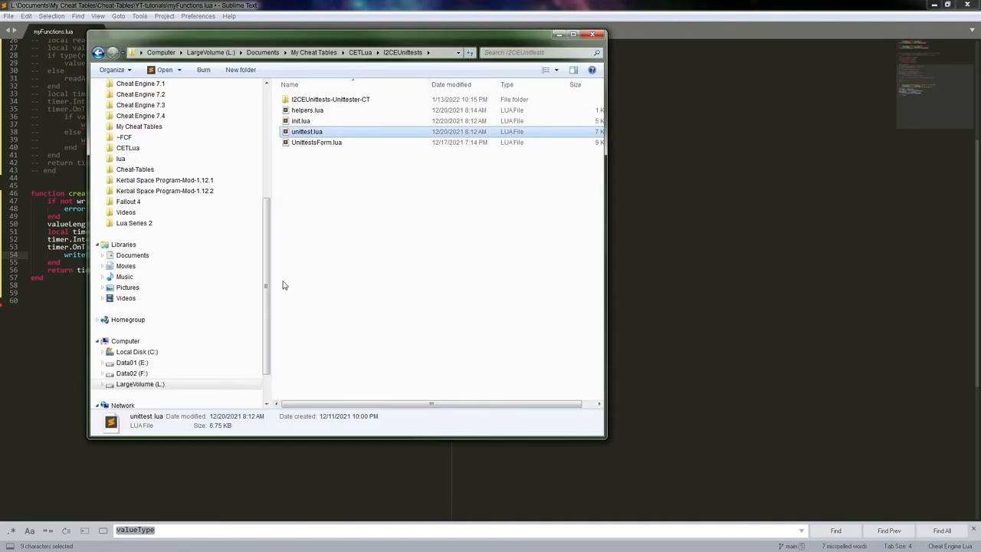
{"action": "mouse_move", "coordinate": [135, 169]}
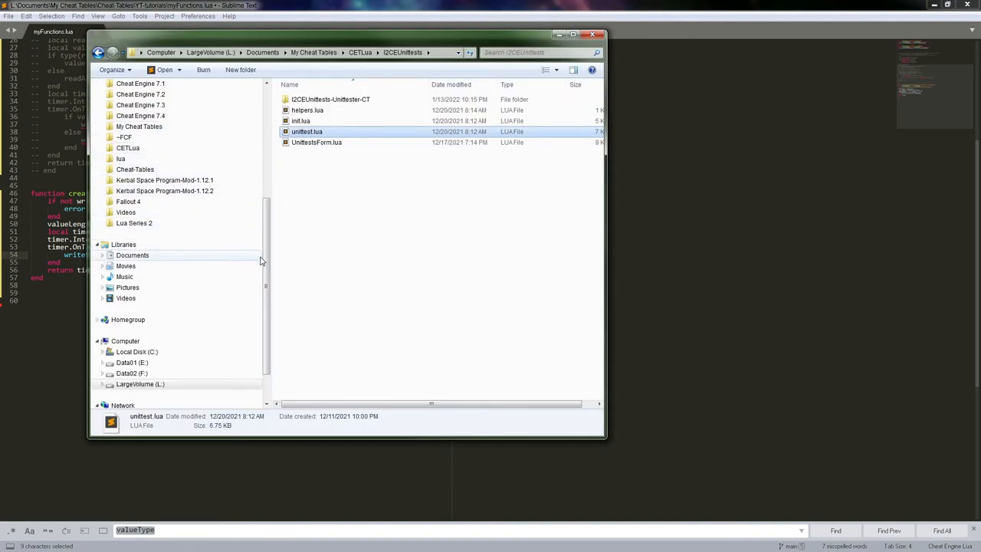
Step: Open the Cheat Engine 7.4 folder from Explorer's navigation pane
{"action": "left_click", "coordinate": [140, 138]}
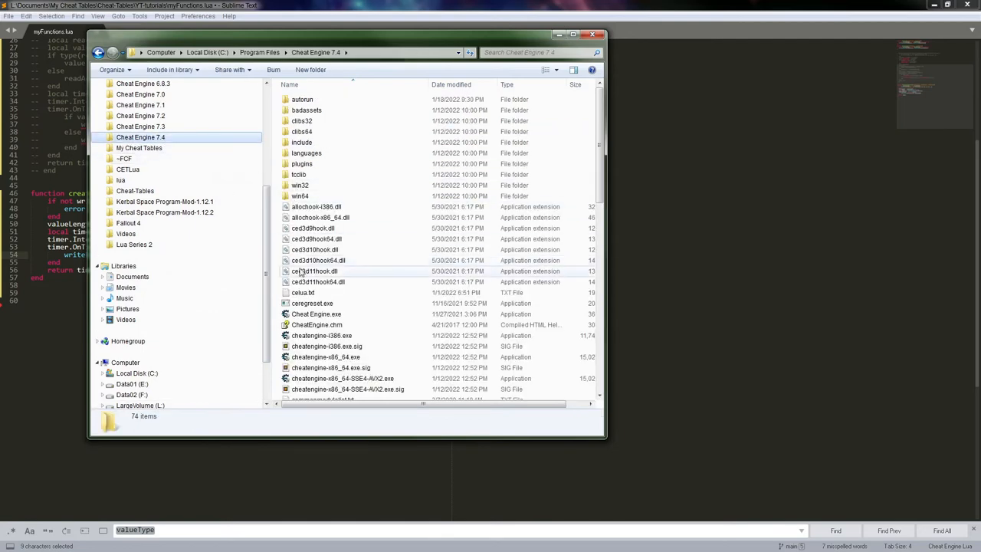
Step: Open celua.txt, read the readBytes/writeBytes documentation, then return to myFunctions.lua
{"action": "double_click", "coordinate": [302, 292]}
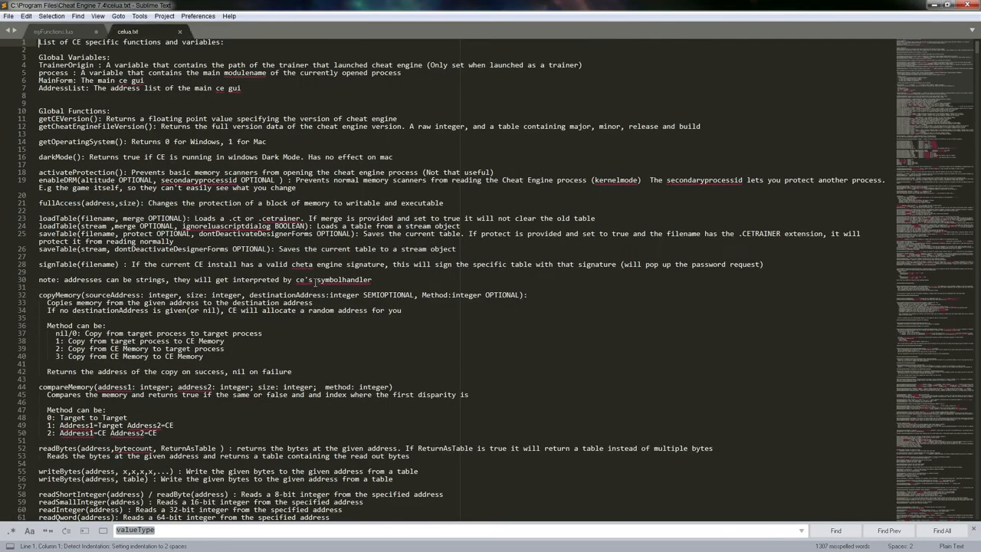
{"action": "scroll", "scroll_direction": "down", "scroll_amount": 3}
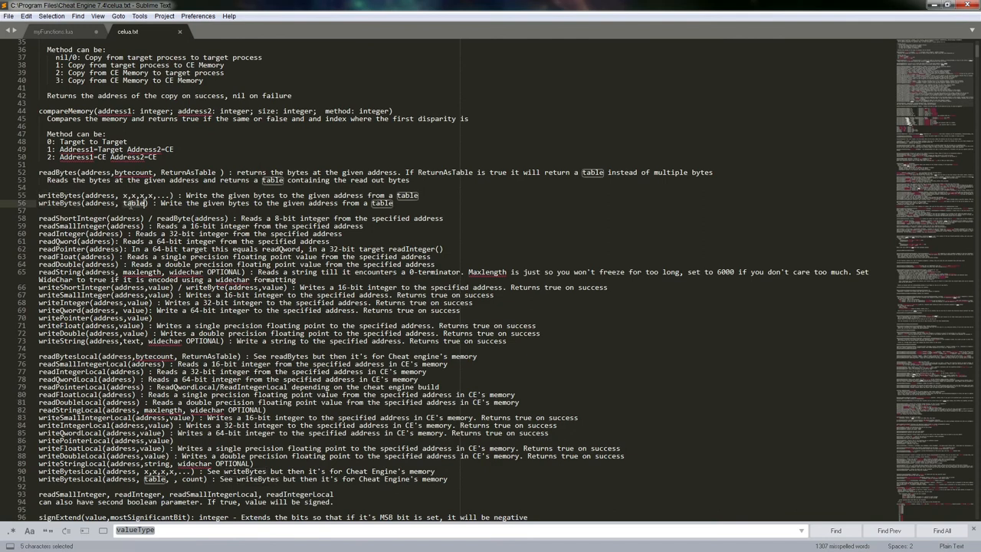
{"action": "scroll", "scroll_direction": "down", "scroll_amount": 3}
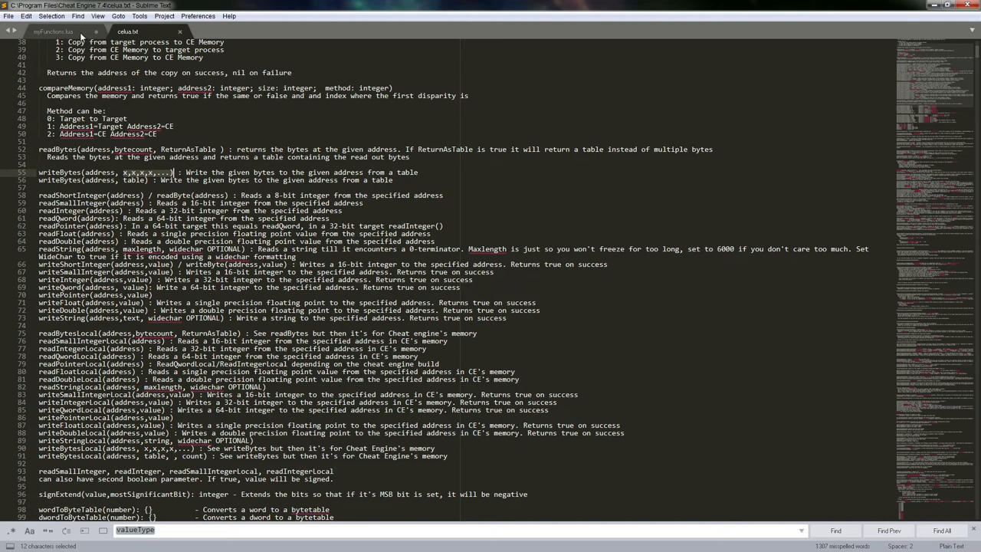
{"action": "left_click", "coordinate": [53, 31]}
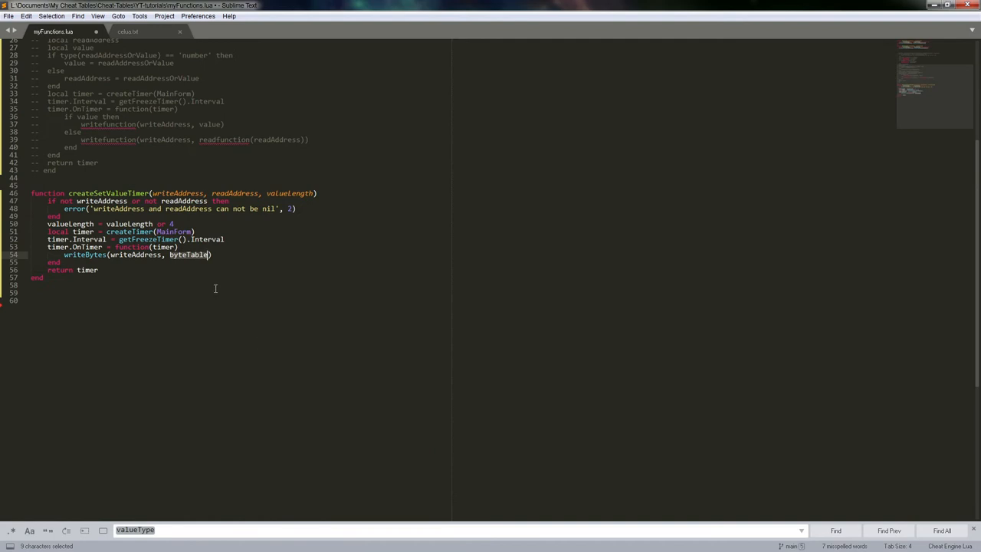
Step: Pass readBytes(readAddress, valueLength) to writeBytes via autocomplete and save myFunctions.lua
{"action": "type", "text": "read"}
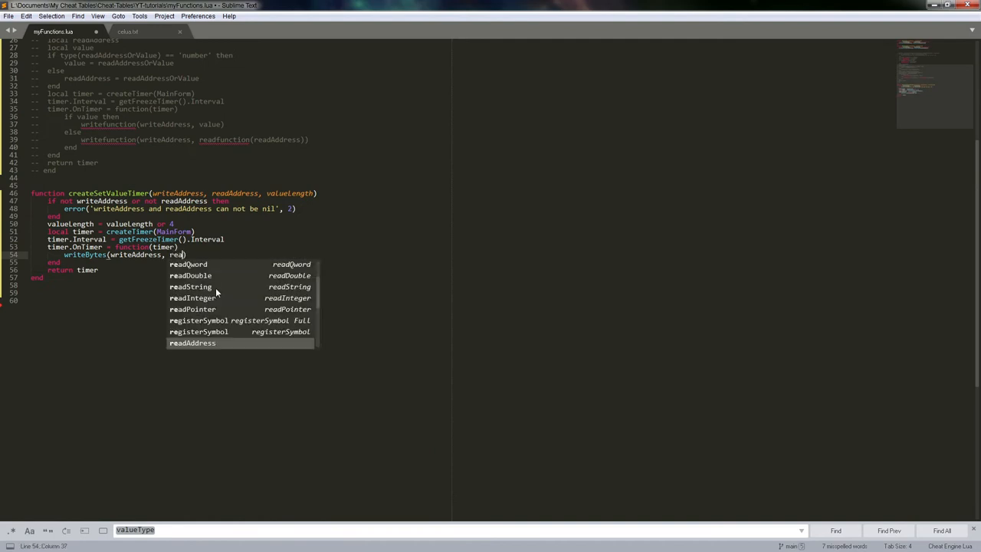
{"action": "type", "text": "B"}
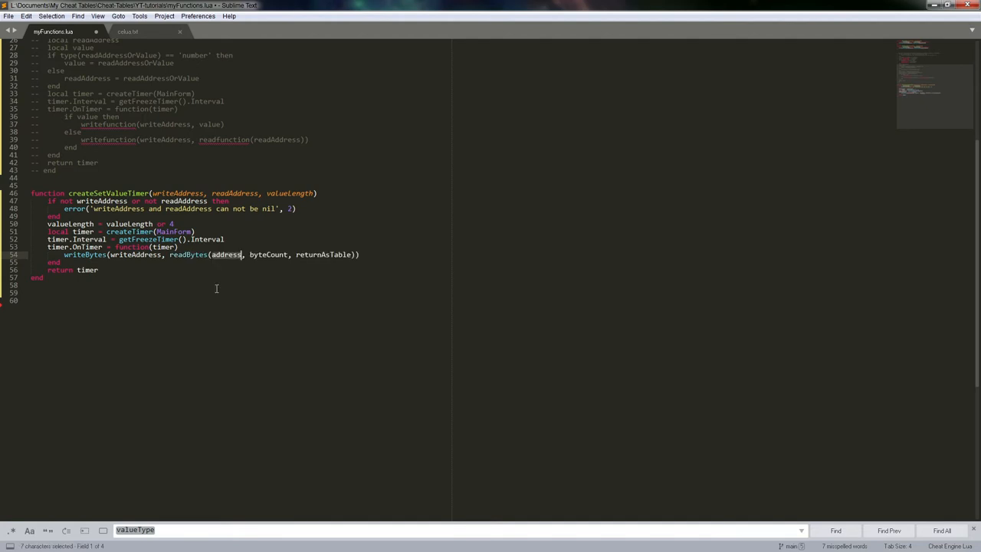
{"action": "left_click", "coordinate": [211, 254]}
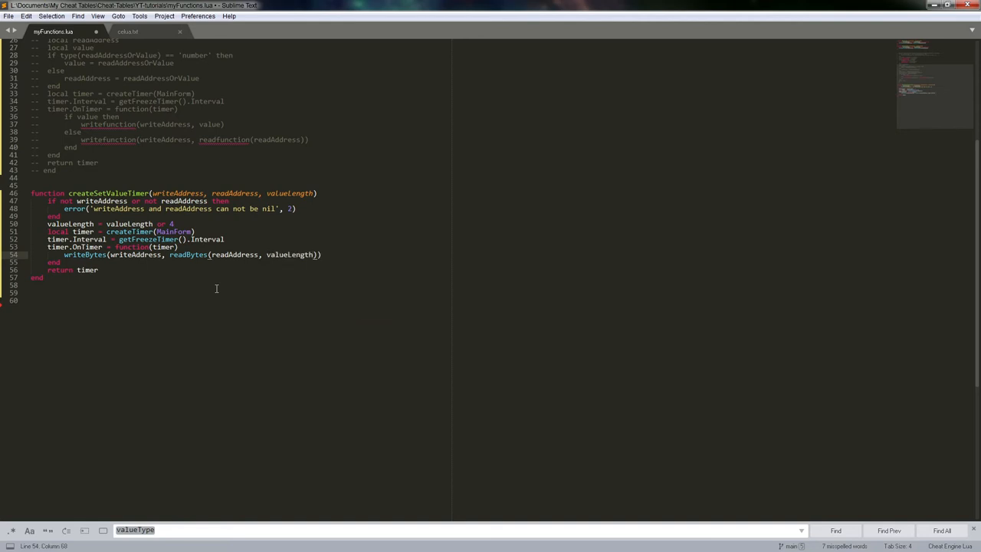
{"action": "key", "text": "ctrl+s"}
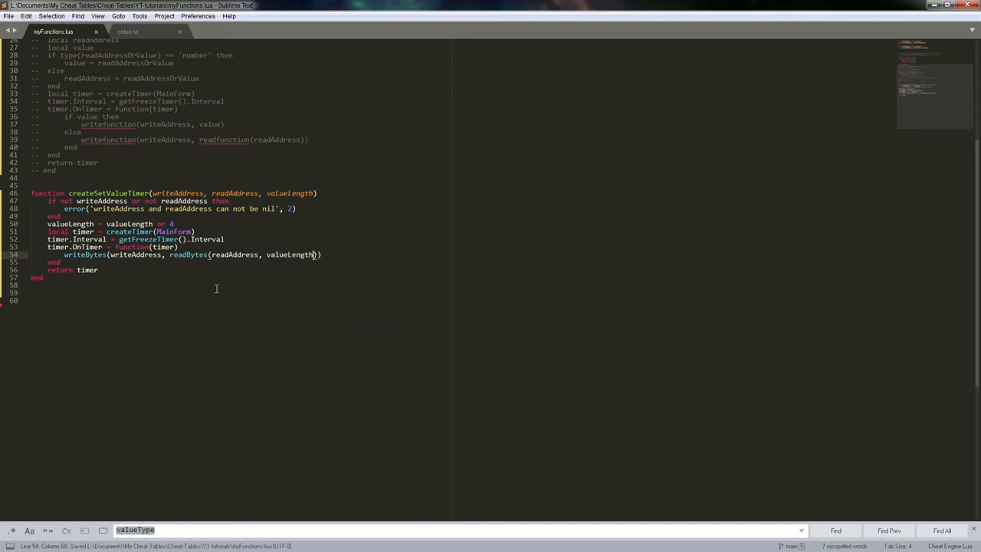
{"action": "mouse_move", "coordinate": [441, 301]}
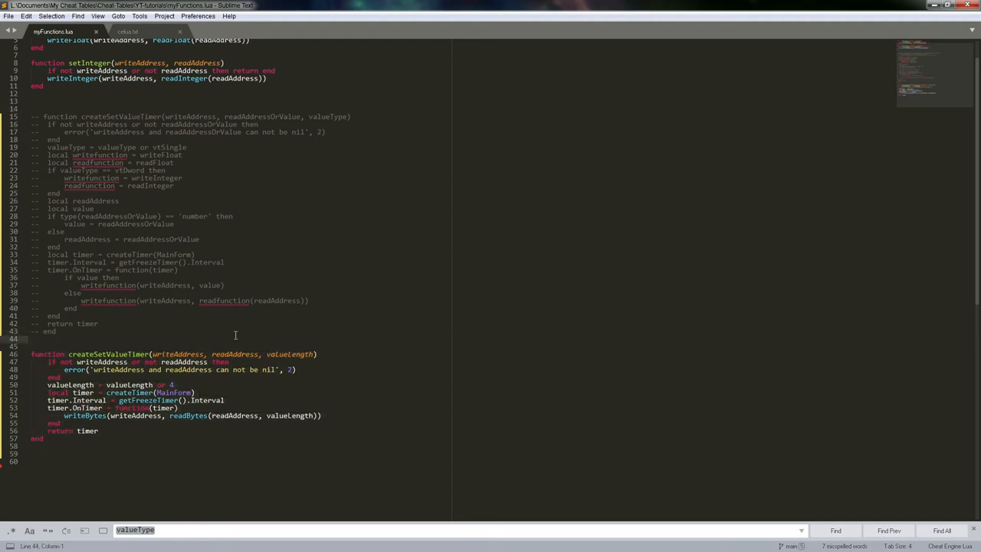
Step: Scroll through the old and new createSetValueTimer code, highlighting where valueLength is used
{"action": "left_click", "coordinate": [60, 316]}
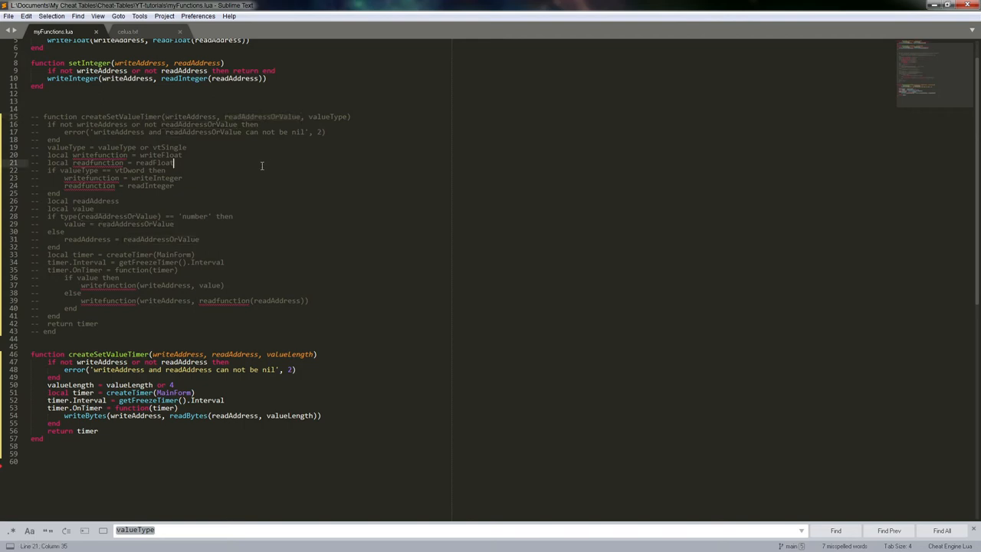
{"action": "scroll", "scroll_direction": "down", "scroll_amount": 3}
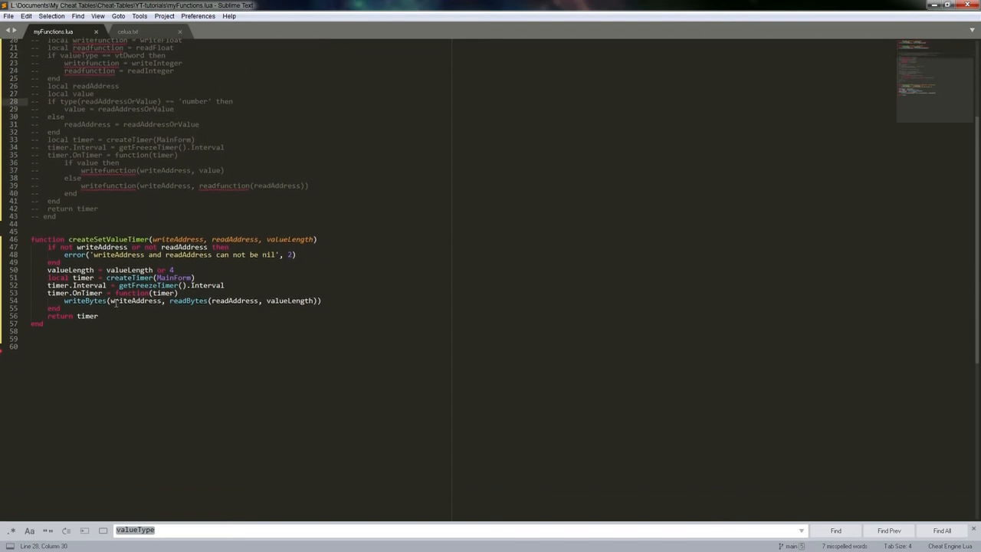
{"action": "left_click_drag", "start_coordinate": [30, 239], "coordinate": [97, 316]}
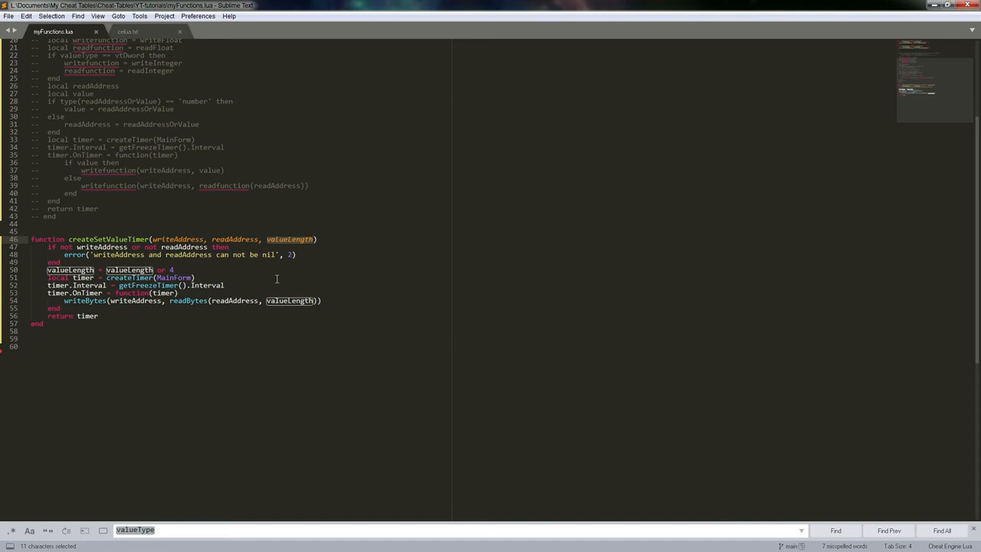
{"action": "mouse_move", "coordinate": [266, 321]}
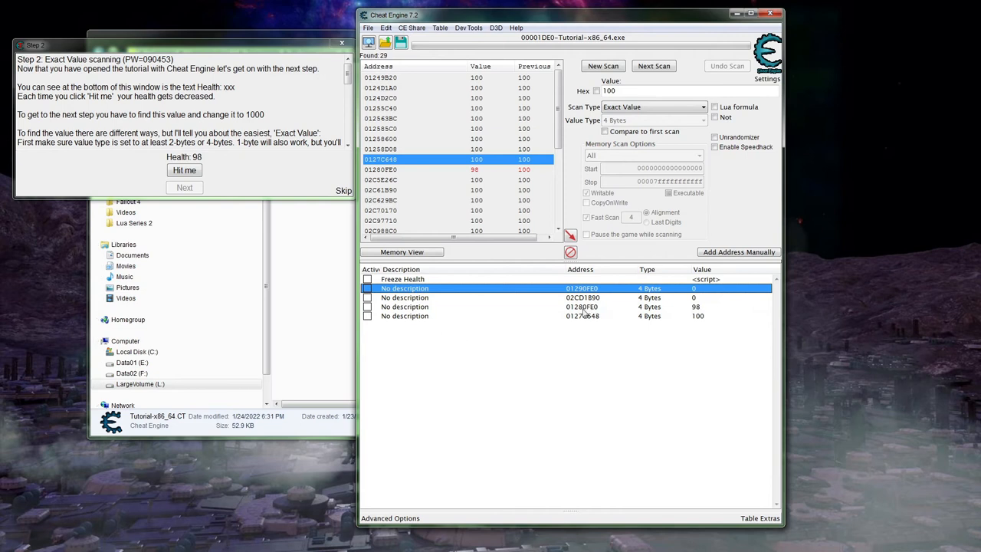
Step: Delete the zero-valued entries 01290FE0 and 02CD1B90, confirming the removal
{"action": "left_click", "coordinate": [583, 297]}
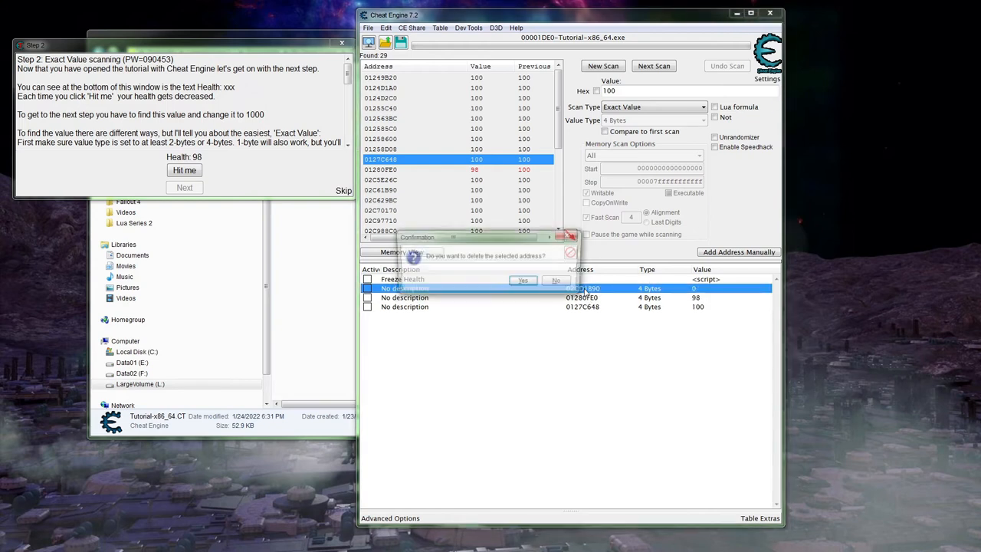
{"action": "left_click", "coordinate": [523, 279]}
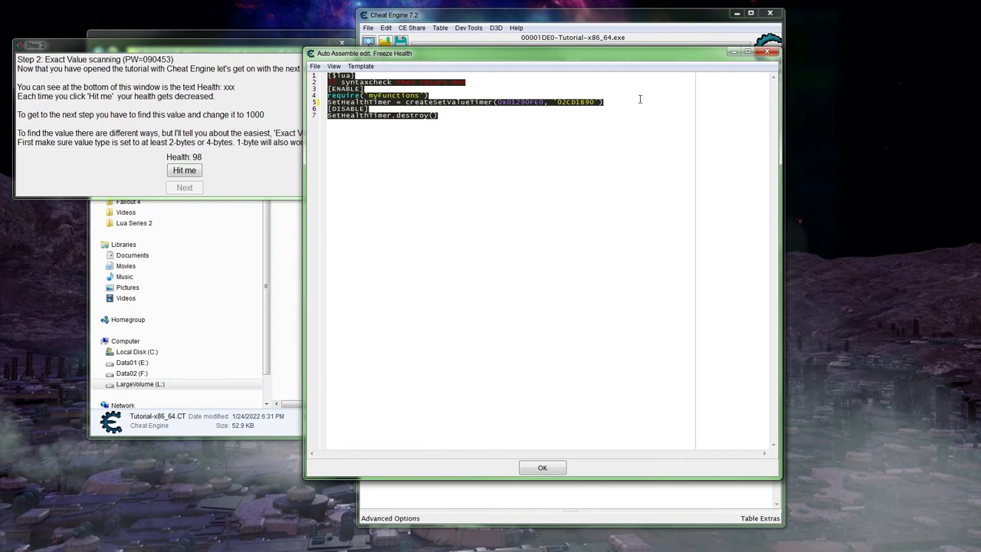
Step: Point the Freeze Health timer at 01280FE0 and 0127C648 and save the script
{"action": "double_click", "coordinate": [523, 102]}
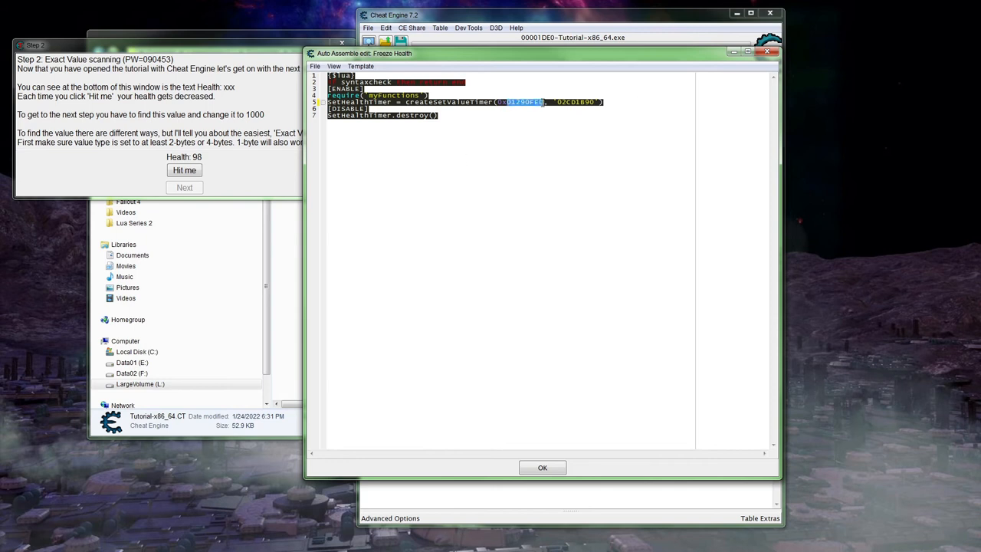
{"action": "left_click", "coordinate": [542, 467]}
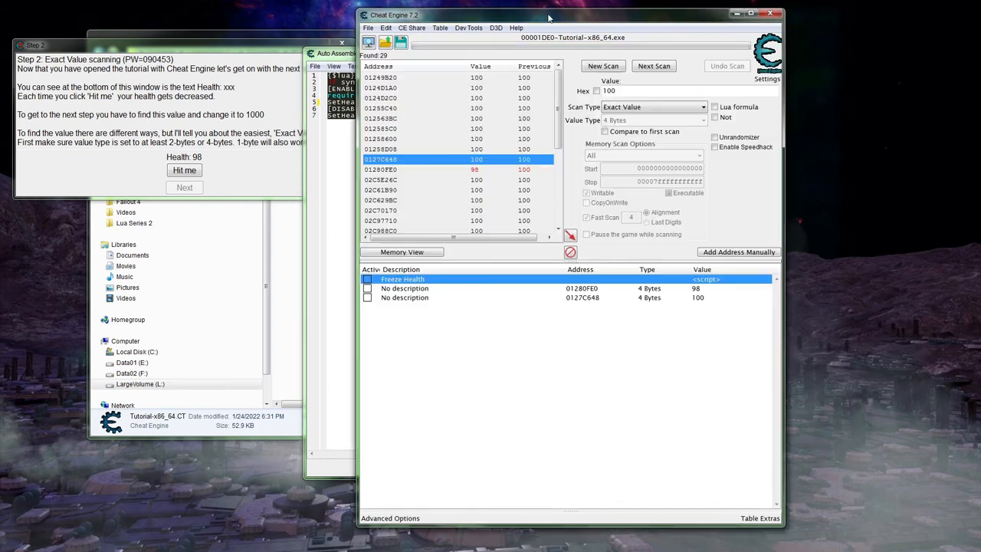
{"action": "left_click", "coordinate": [460, 297]}
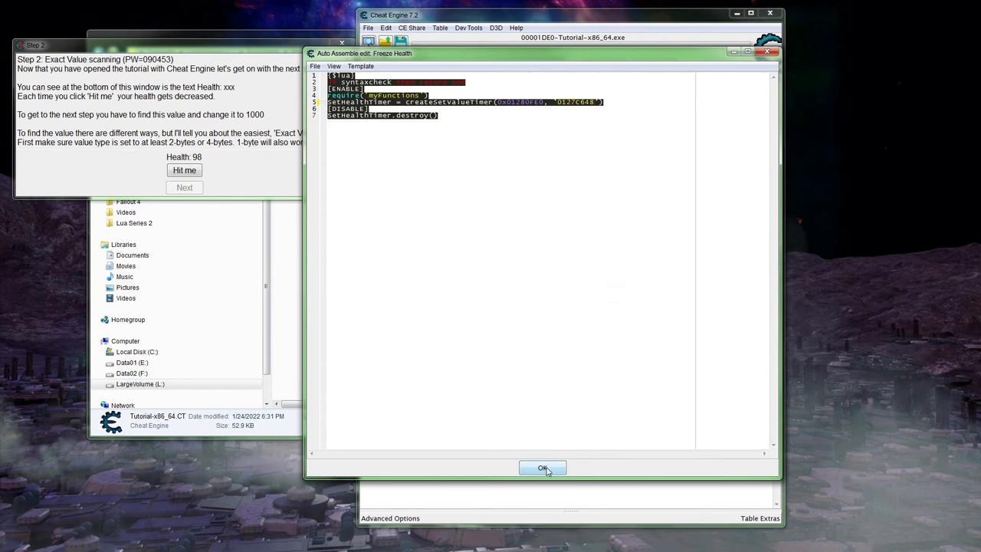
{"action": "left_click", "coordinate": [542, 467]}
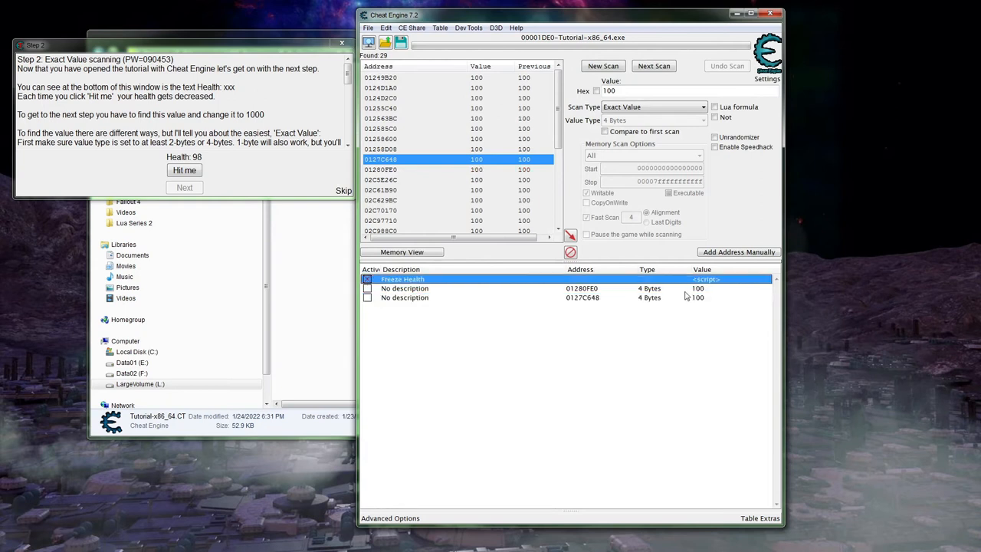
Step: Activate the Freeze Health script and set the health value at 0127C648 to 1000
{"action": "left_click", "coordinate": [460, 288]}
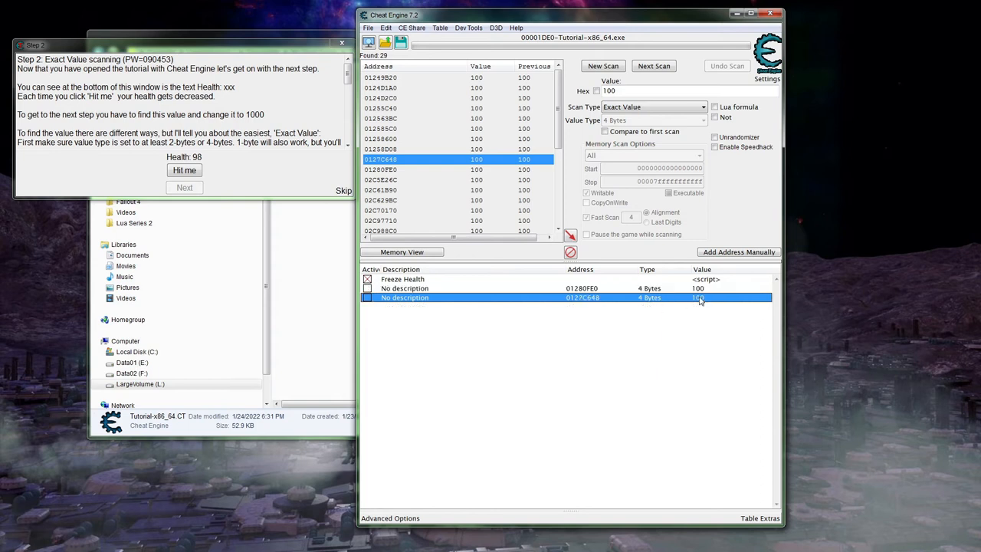
{"action": "double_click", "coordinate": [697, 298]}
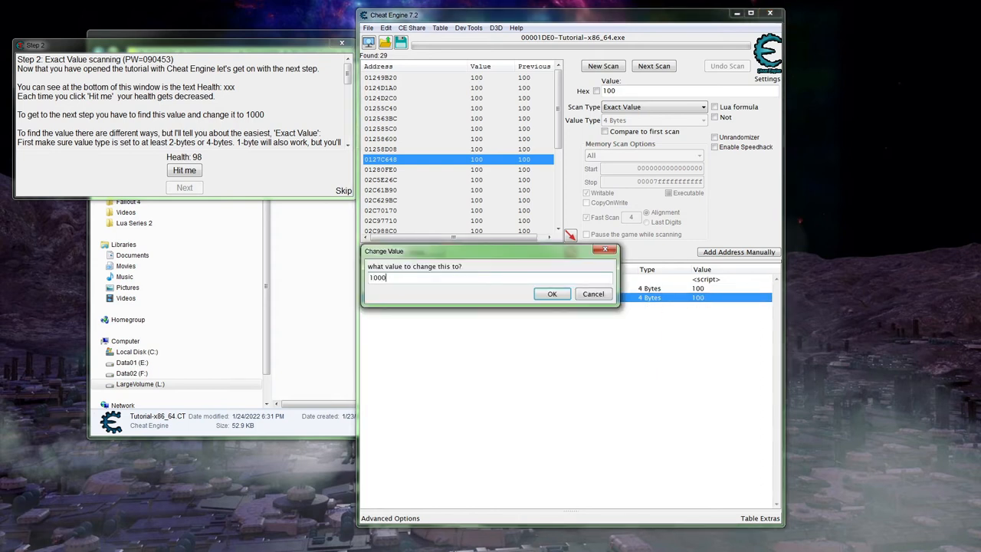
{"action": "left_click", "coordinate": [552, 293]}
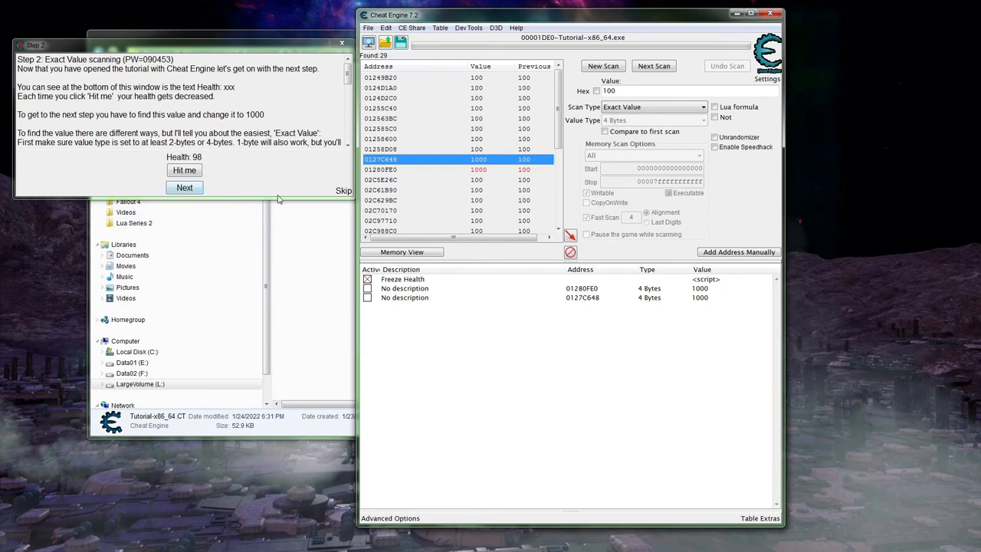
{"action": "mouse_move", "coordinate": [211, 198]}
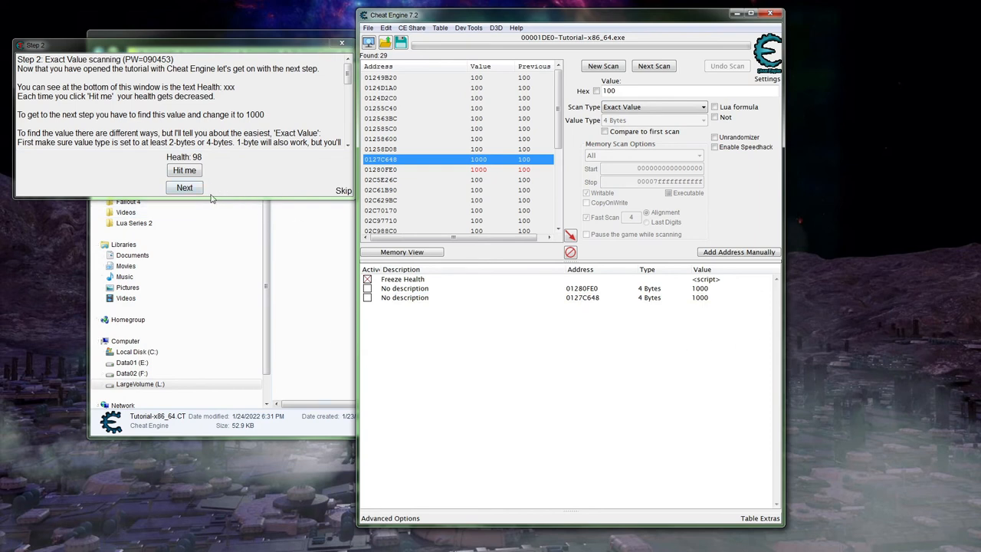
{"action": "mouse_move", "coordinate": [443, 328]}
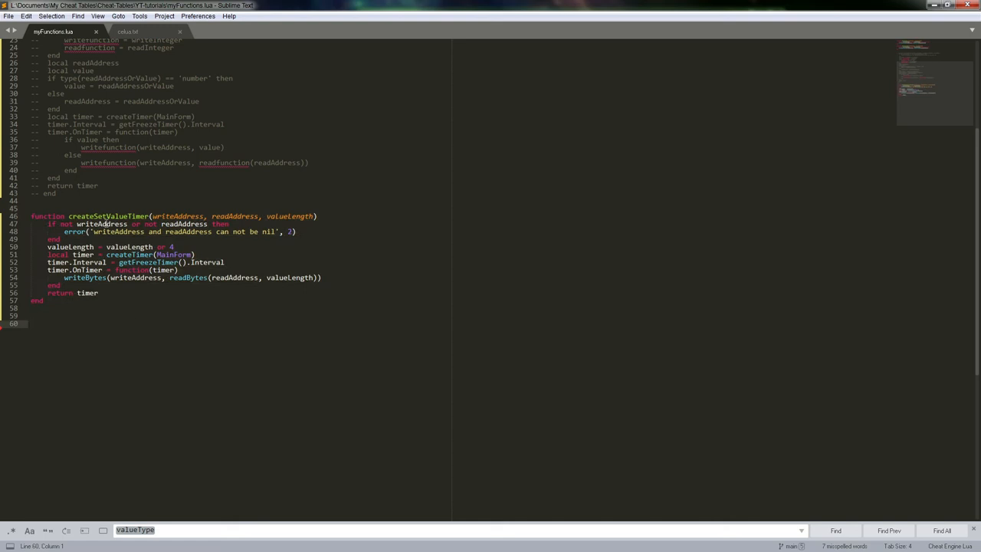
{"action": "mouse_move", "coordinate": [103, 309]}
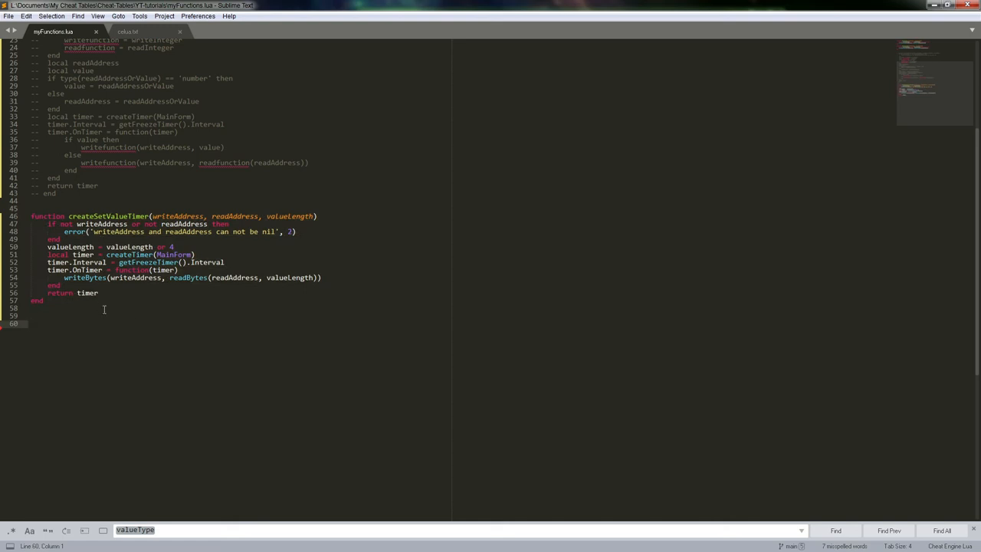
Step: Scroll up to the restored old createSetValueTimer function and deselect it
{"action": "scroll", "scroll_direction": "up", "scroll_amount": 3}
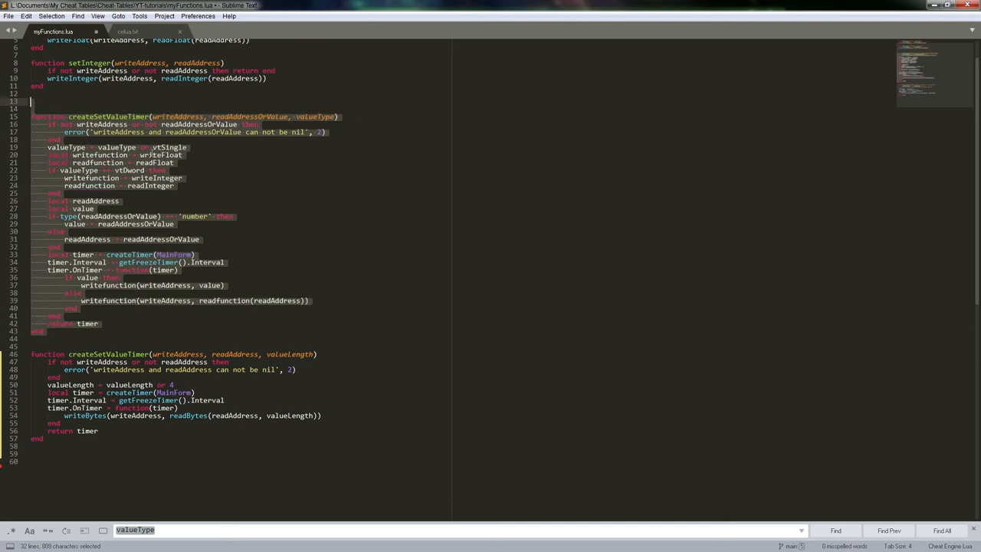
{"action": "left_click", "coordinate": [186, 147]}
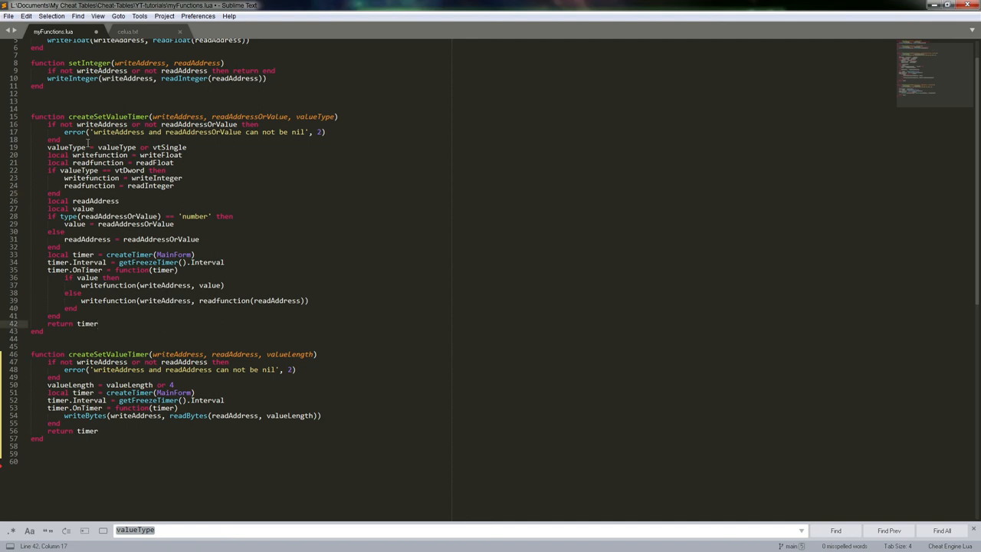
{"action": "double_click", "coordinate": [100, 155]}
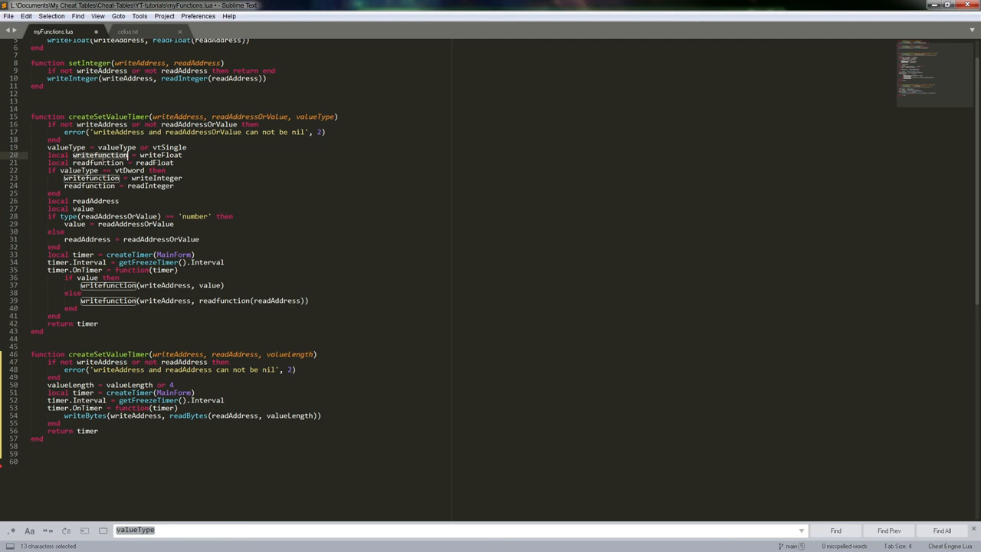
{"action": "left_click", "coordinate": [100, 163]}
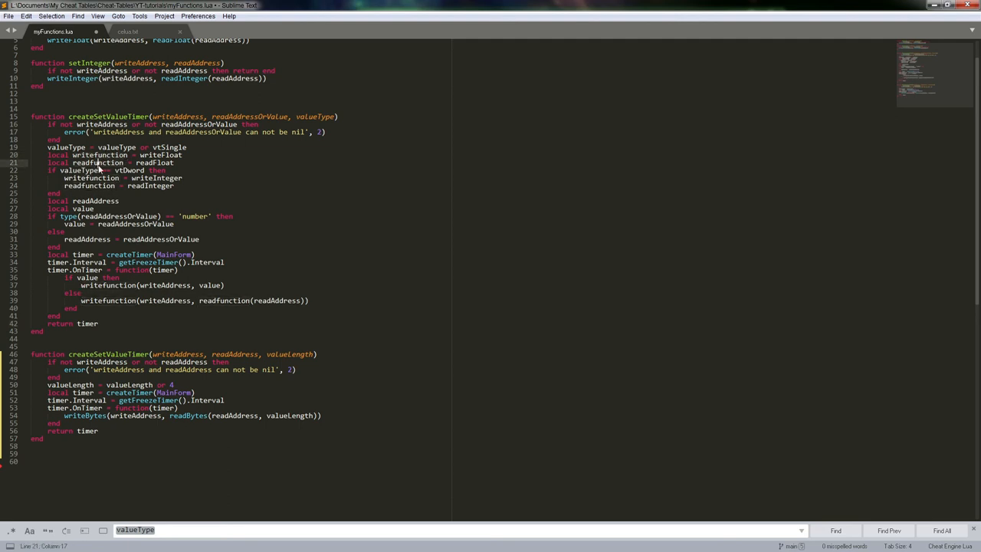
{"action": "double_click", "coordinate": [88, 186]}
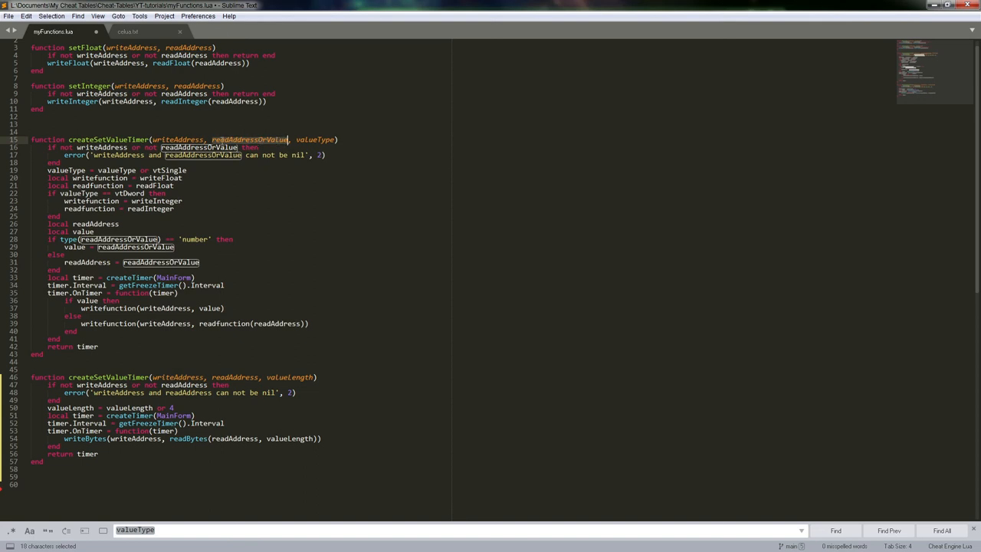
{"action": "mouse_move", "coordinate": [261, 170]}
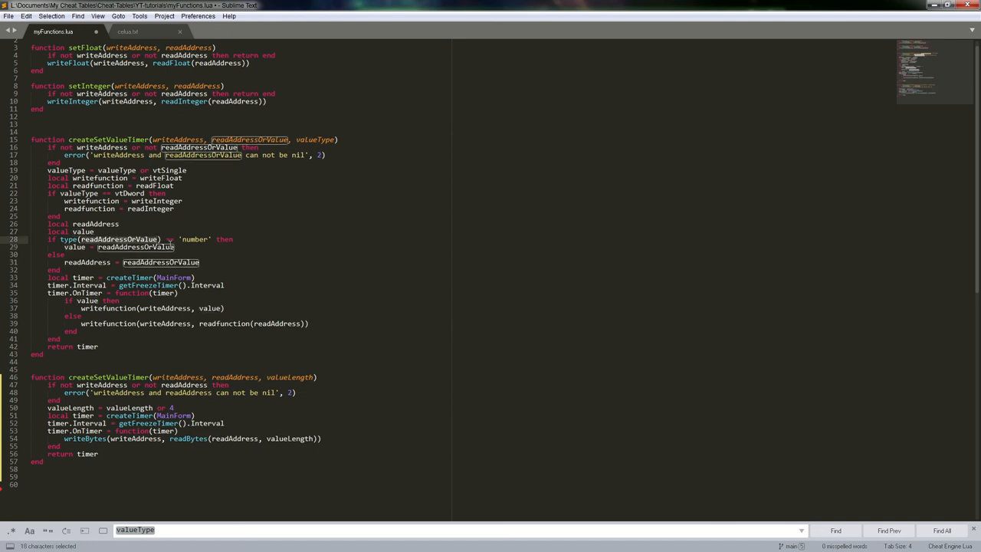
Step: Clear the readAddressOrValue highlight in the old createSetValueTimer
{"action": "left_click", "coordinate": [84, 262]}
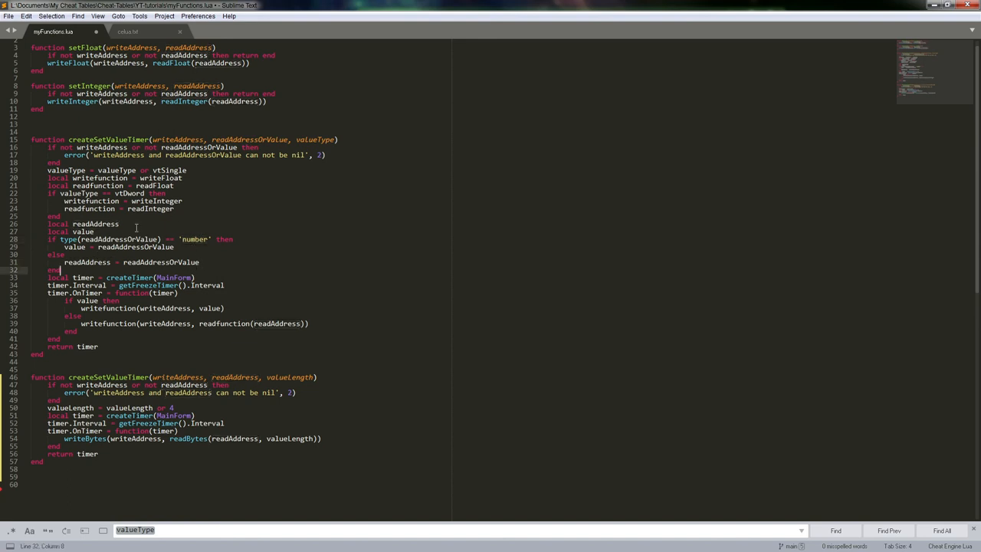
{"action": "mouse_move", "coordinate": [232, 271]}
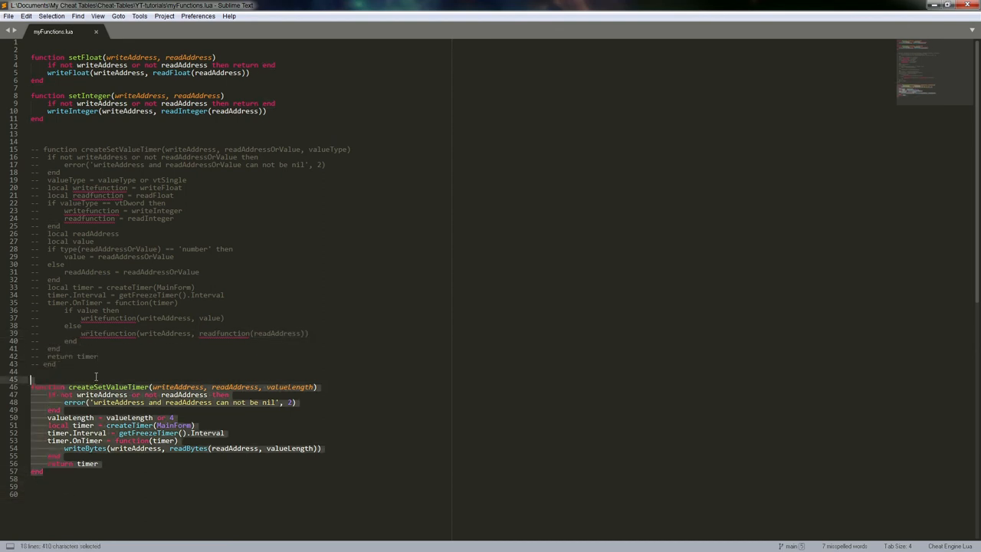
Step: Deselect the new createSetValueTimer function
{"action": "left_click", "coordinate": [74, 374]}
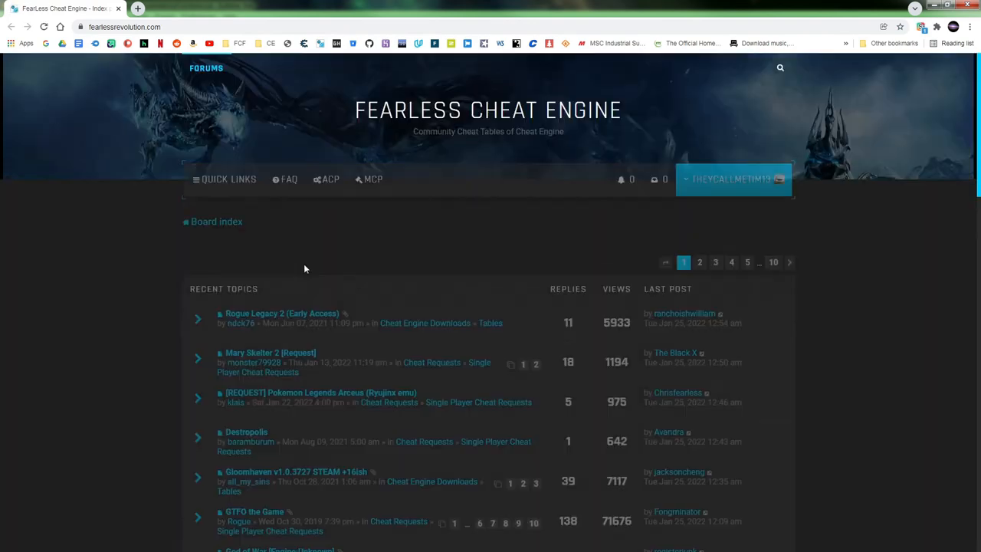
Step: Open the 'Where to start in game hacking?' topic from the Cheat Engine board
{"action": "scroll", "scroll_direction": "down", "scroll_amount": 3}
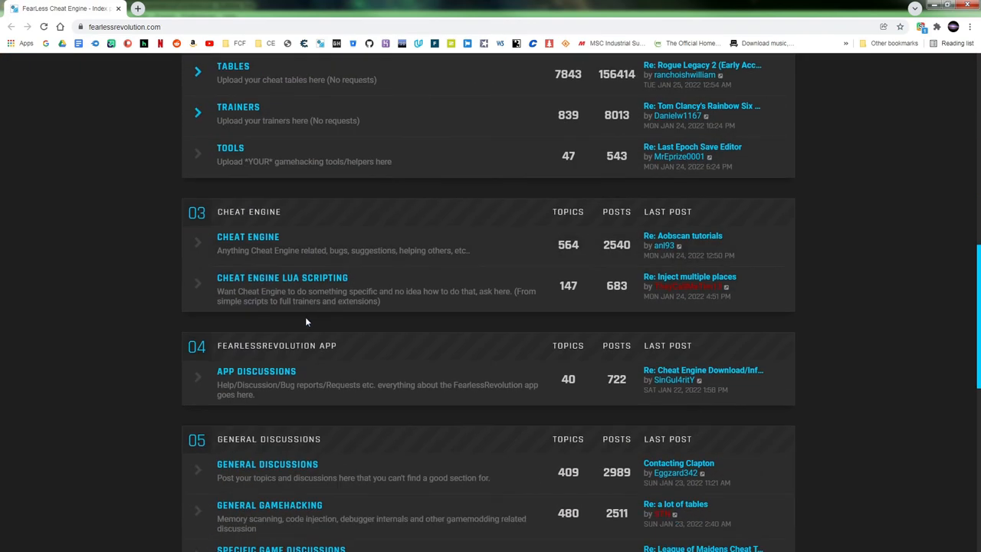
{"action": "left_click", "coordinate": [248, 236]}
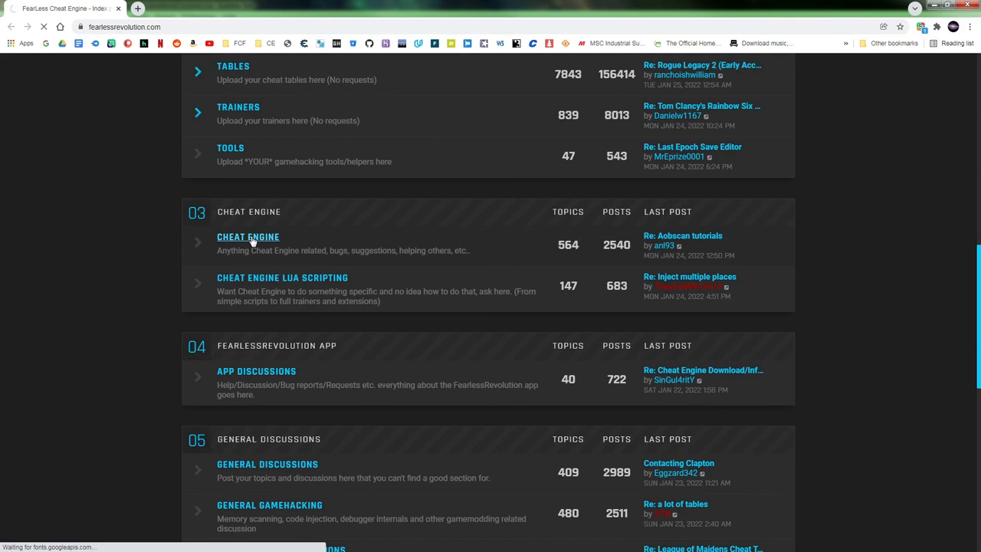
{"action": "left_click", "coordinate": [248, 237]}
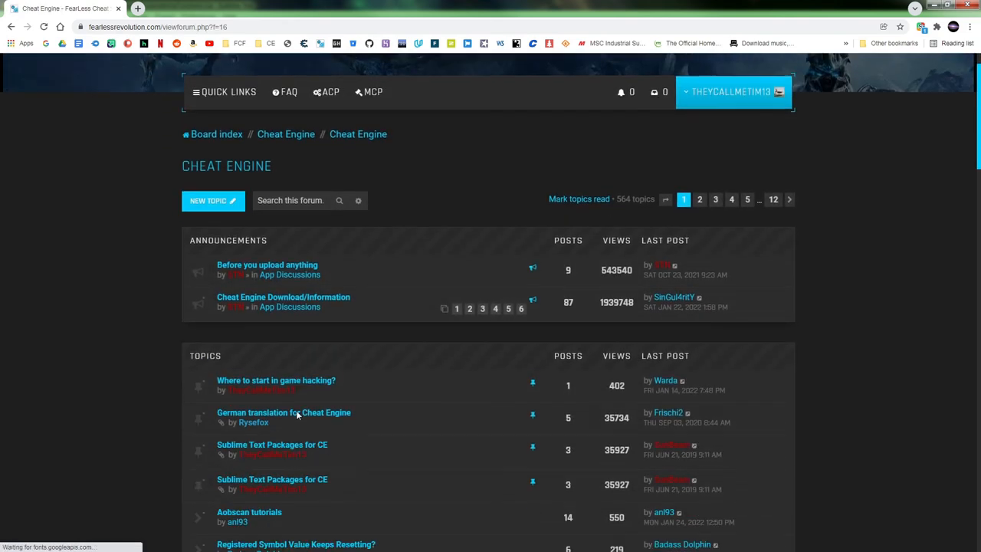
Step: Scroll through the post down to its Learn programming advice
{"action": "scroll", "scroll_direction": "down", "scroll_amount": 3}
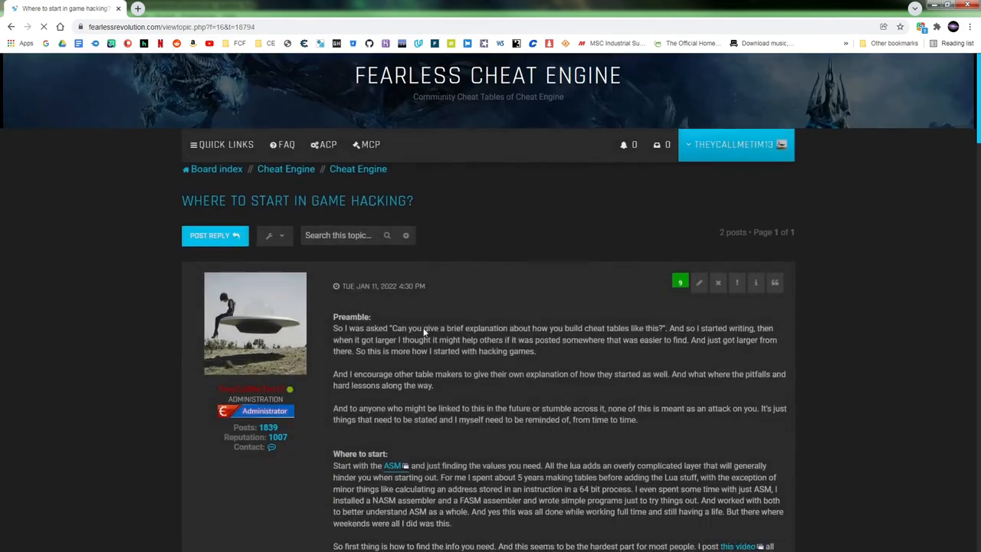
{"action": "scroll", "scroll_direction": "down", "scroll_amount": 3}
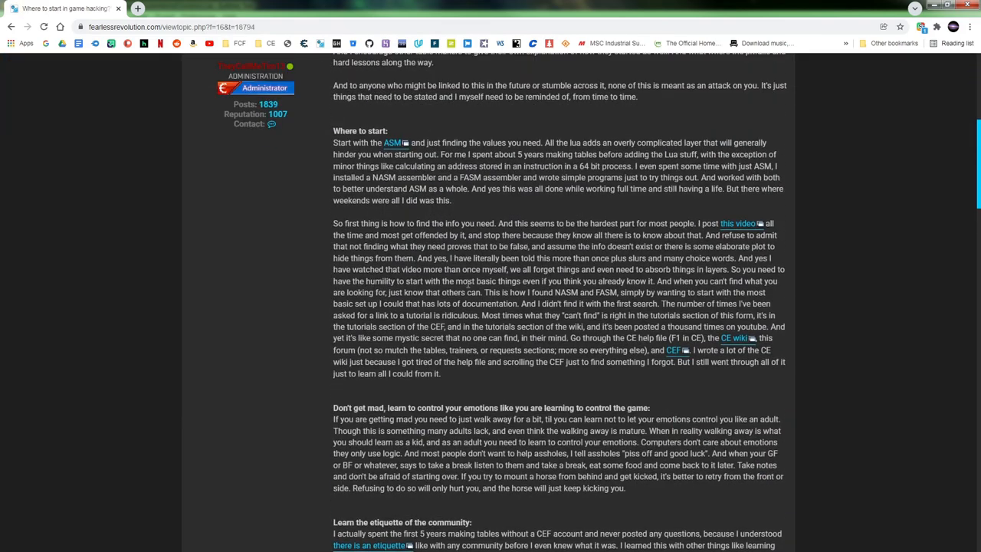
{"action": "scroll", "scroll_direction": "down", "scroll_amount": 3}
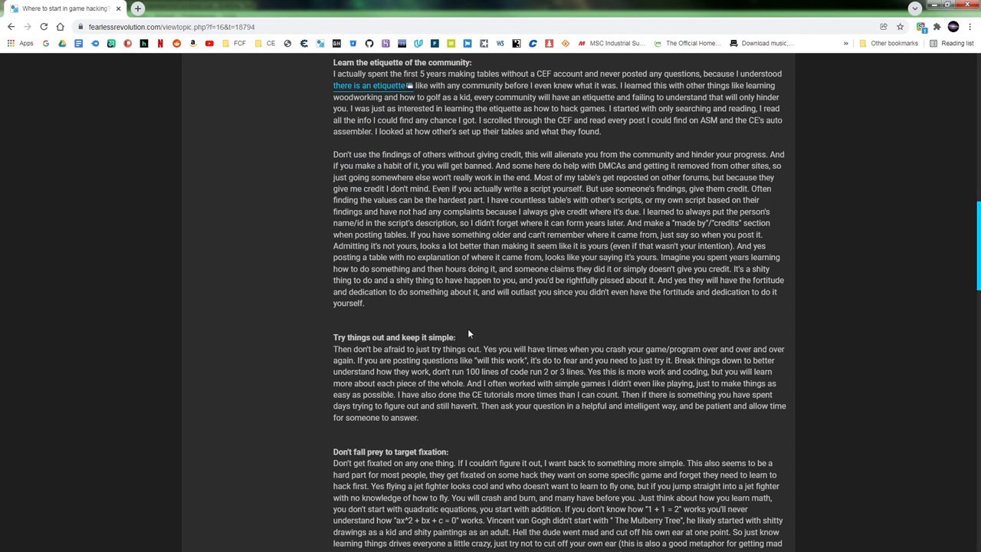
{"action": "scroll", "scroll_direction": "down", "scroll_amount": 3}
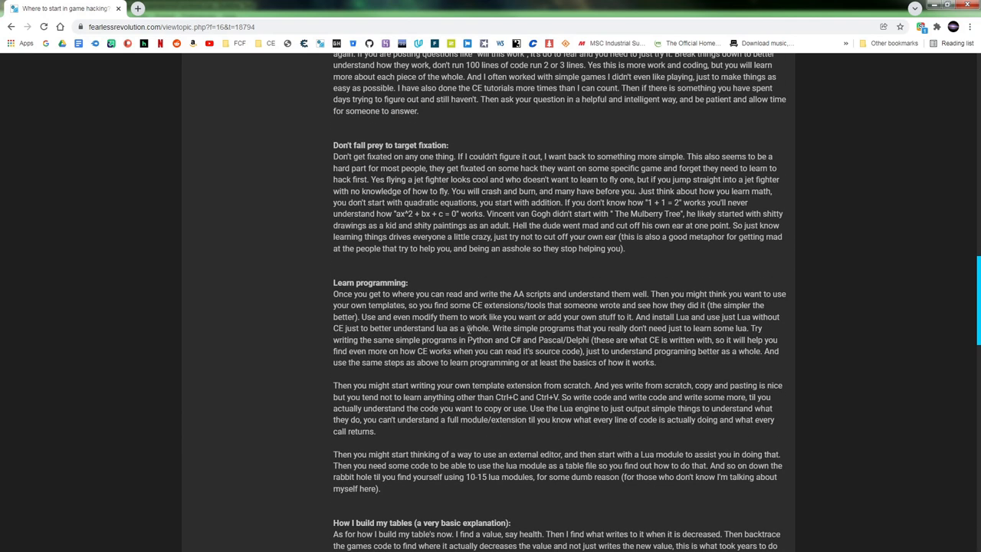